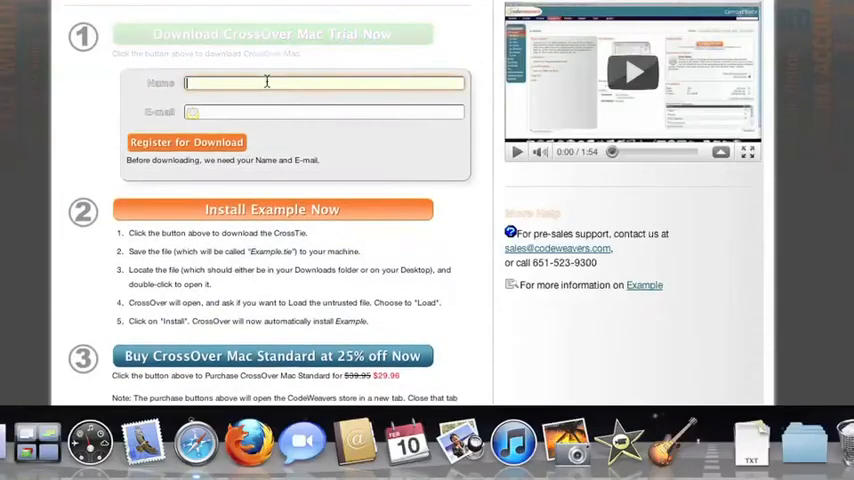
Register for the CrossOver trial with name 'Market' and e-mail starting 'marketing'
type("Market")
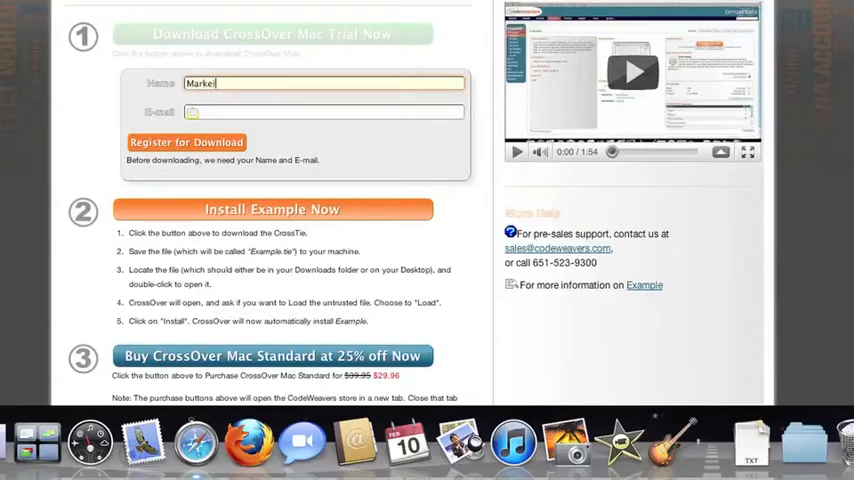
left_click(320, 111)
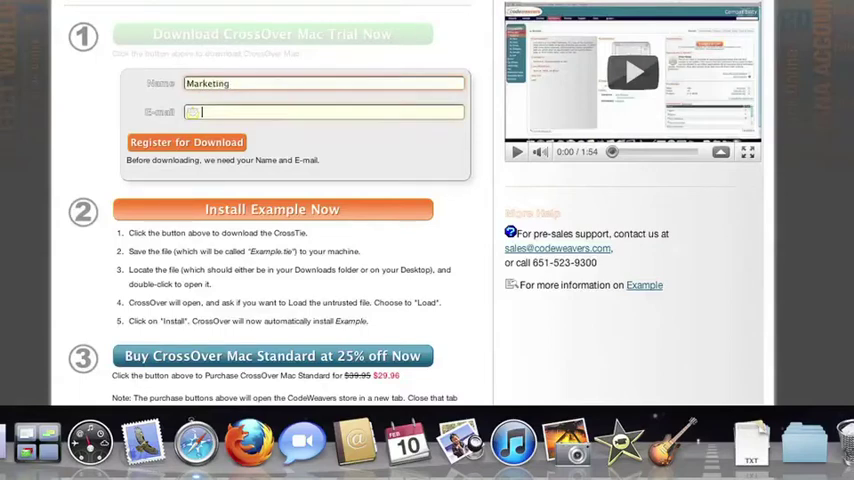
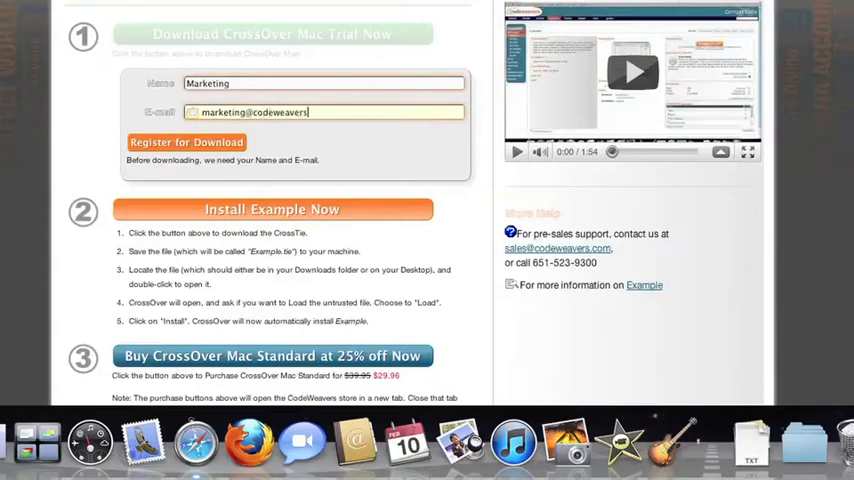
left_click(186, 142)
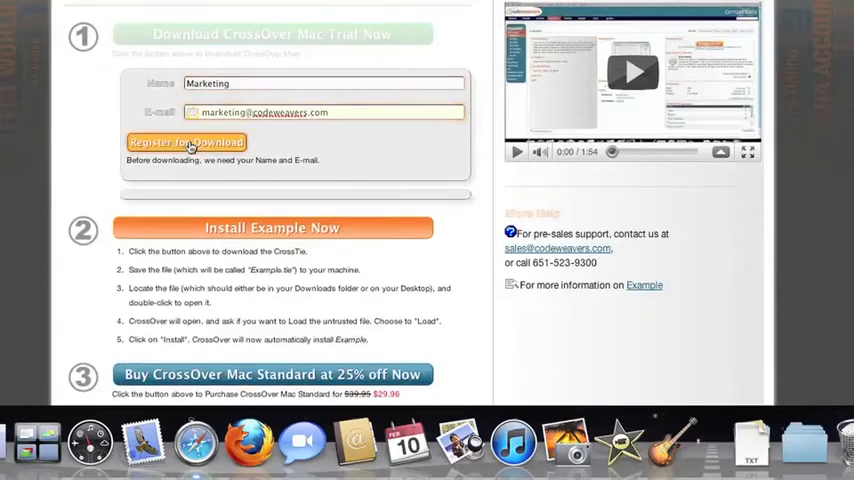
left_click(186, 142)
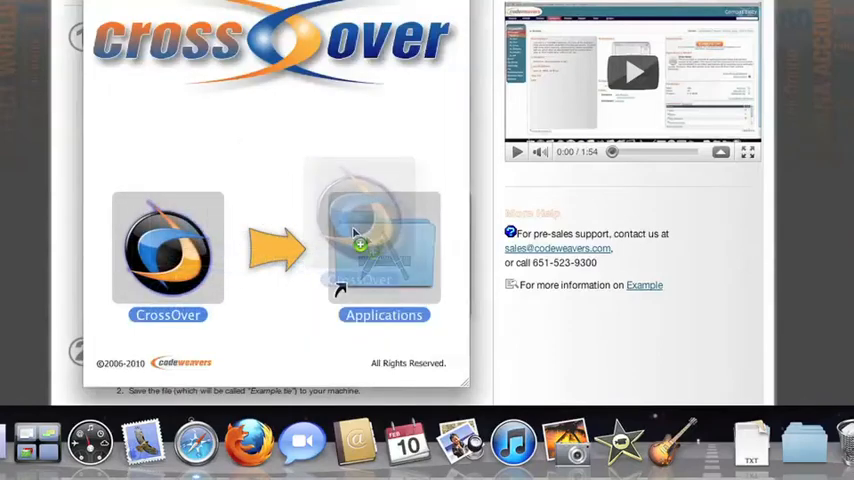
Drag the CrossOver icon onto the Applications folder shortcut
left_click_drag(168, 250, 384, 250)
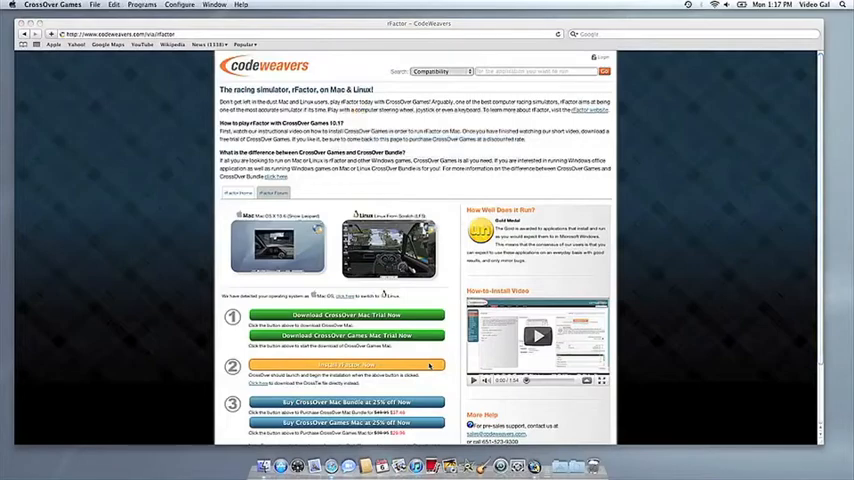
Start rFactor's install from the CodeWeavers page with Install rFactor Now
left_click(339, 366)
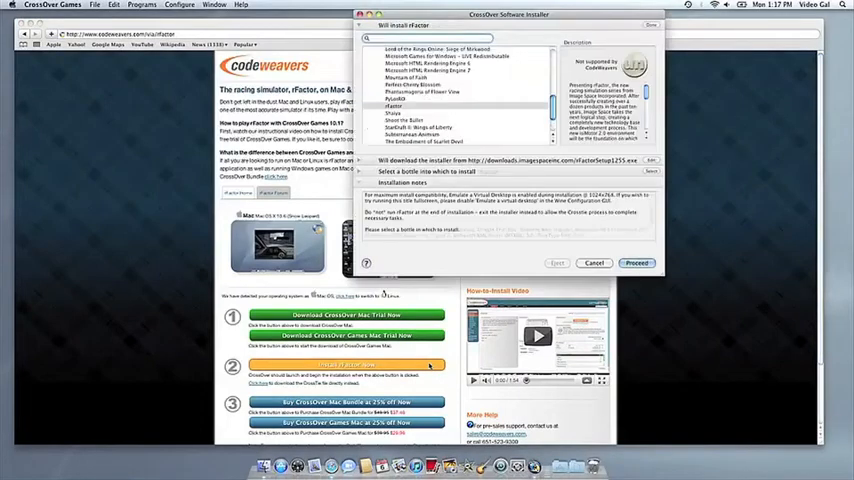
Proceed with installing rFactor into a new winxp bottle named rFactor
left_click(638, 262)
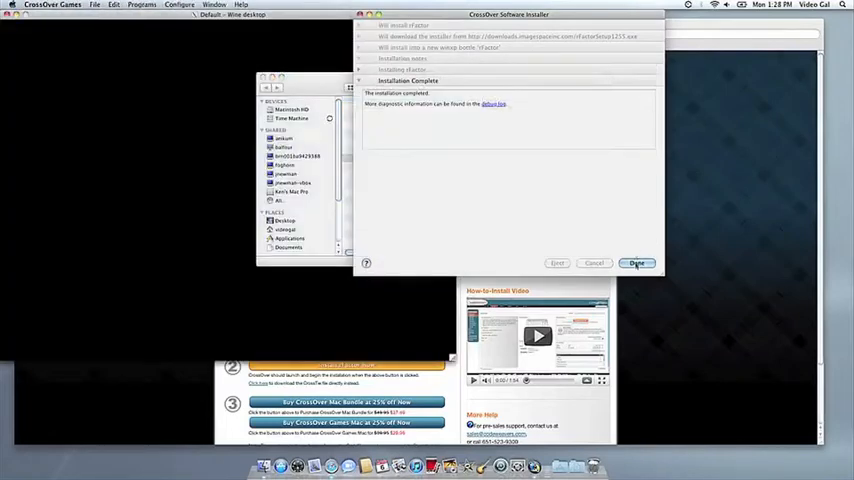
Dismiss the completed installer and select the rFactor launcher in Finder
left_click(636, 263)
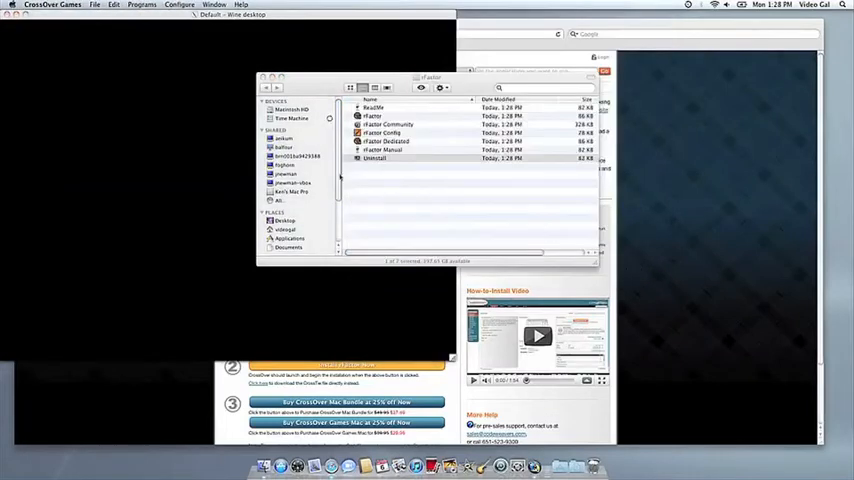
left_click(380, 123)
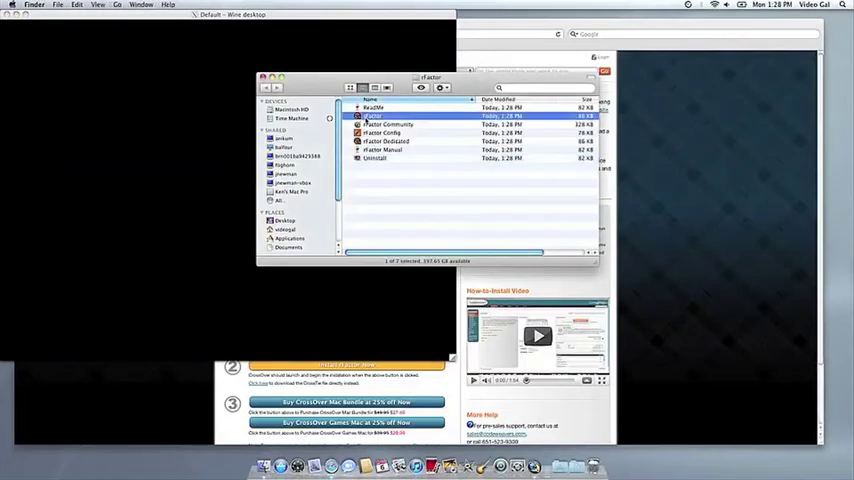